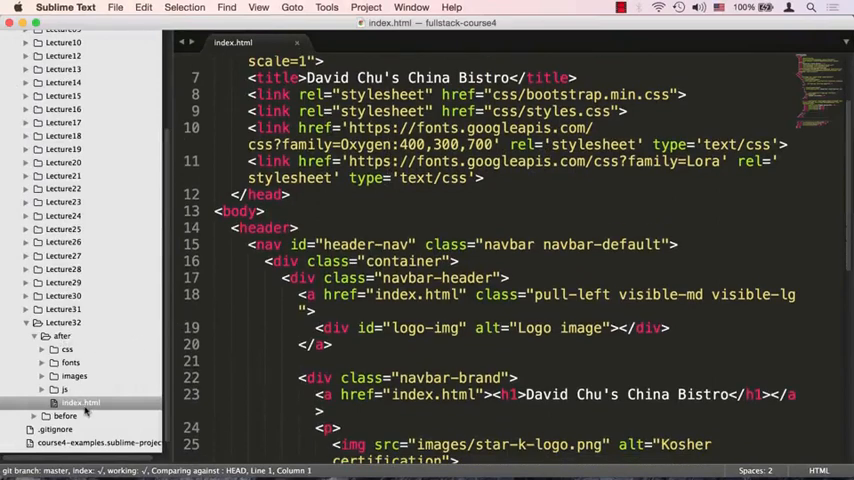
Delete the empty line 36 above the navbar-header's closing </div>.
scroll("down", 3)
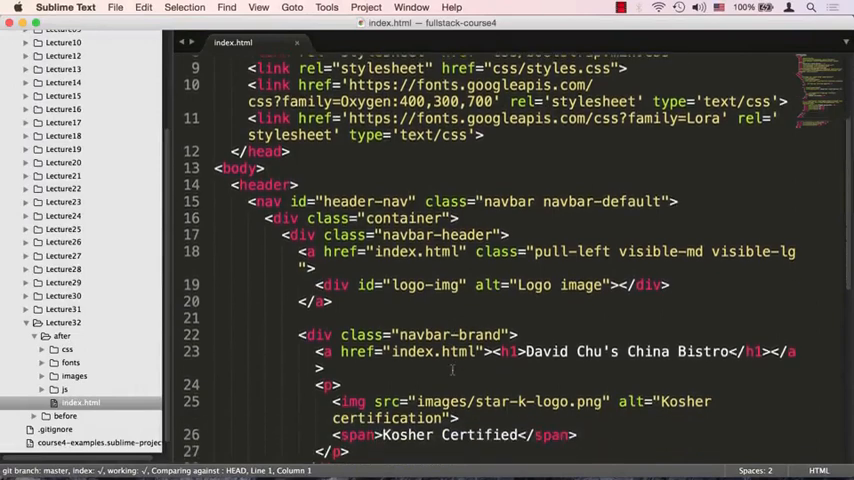
scroll("down", 3)
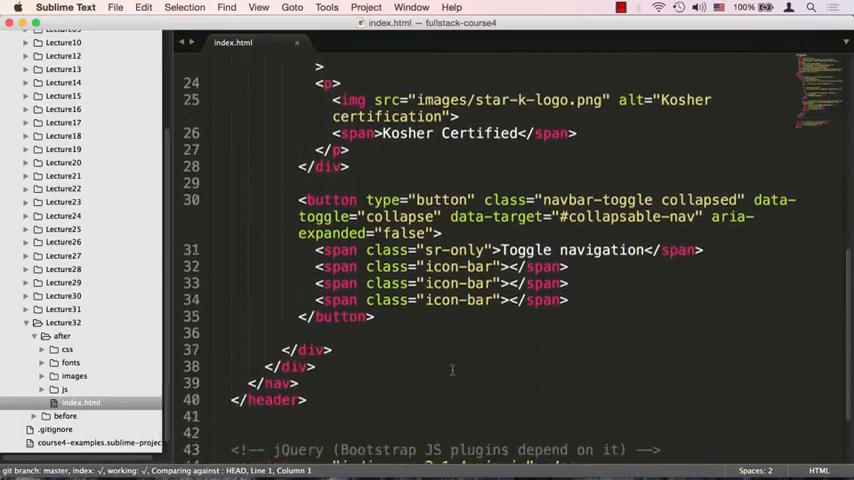
scroll("up", 3)
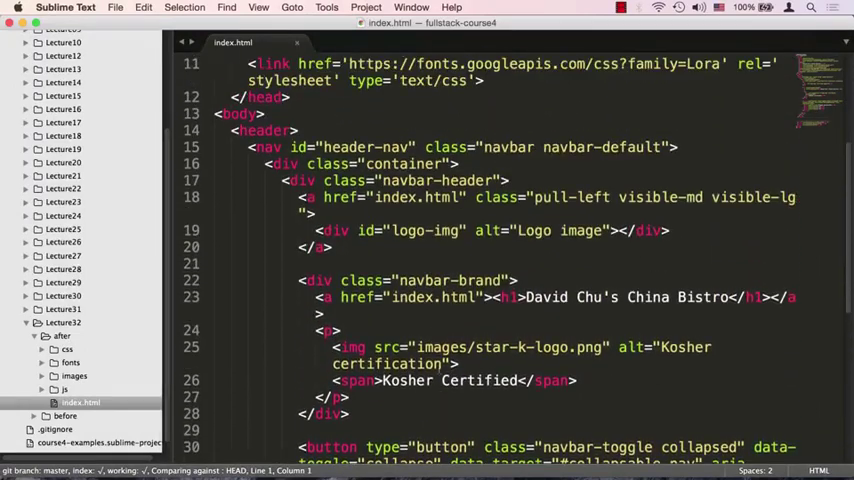
left_click(297, 180)
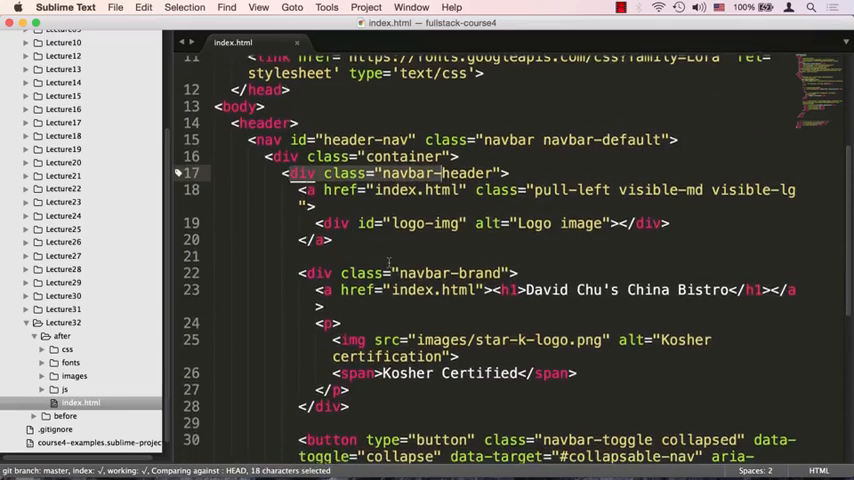
scroll("down", 3)
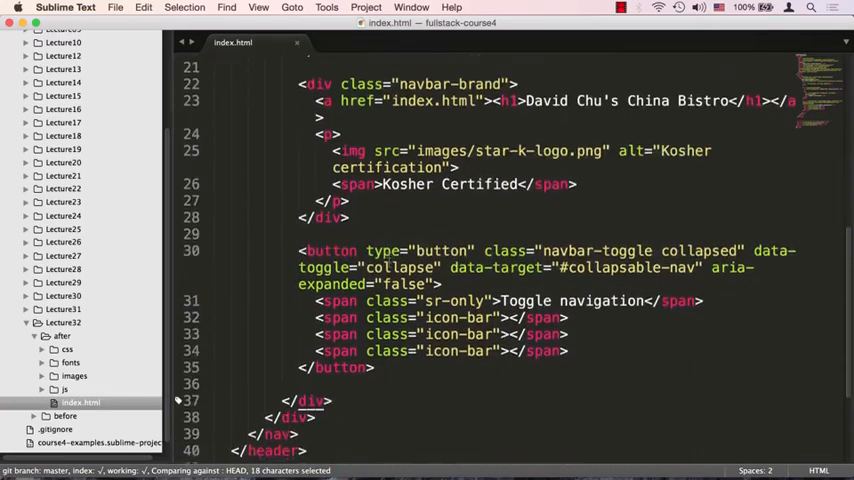
scroll("down", 3)
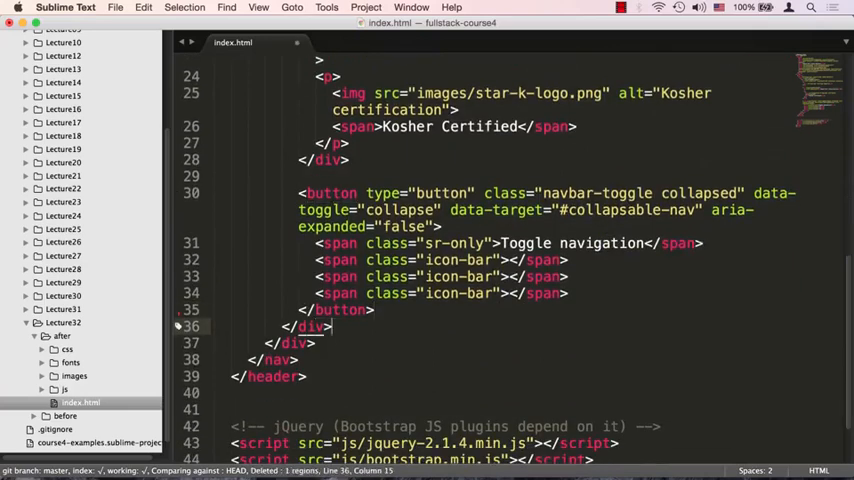
Paste a collapsable-nav div with nav-list links Menu, About, Awards and phone.
key("enter")
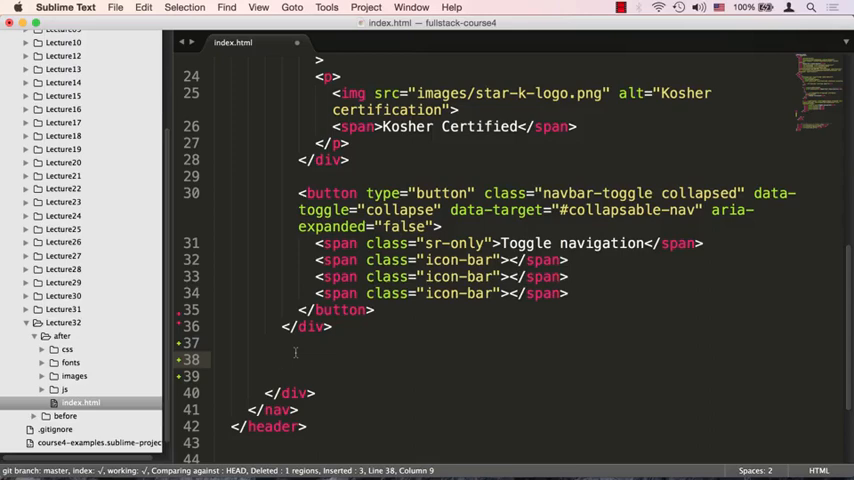
scroll("down", 3)
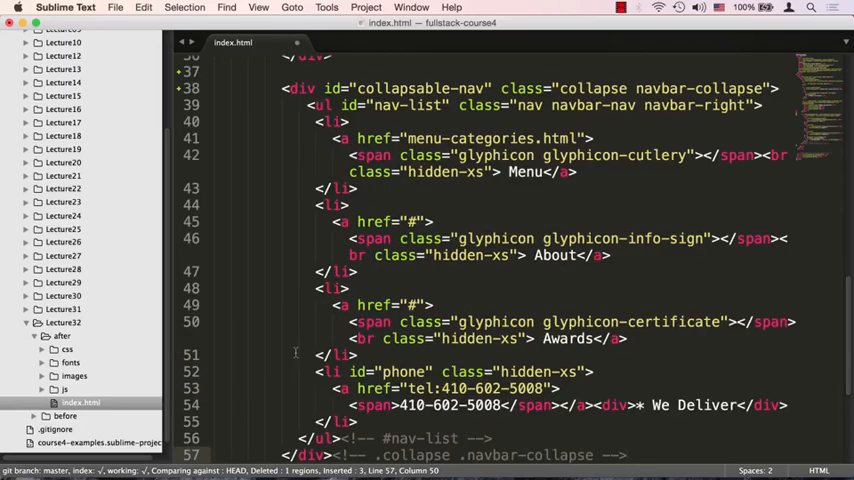
scroll("up", 3)
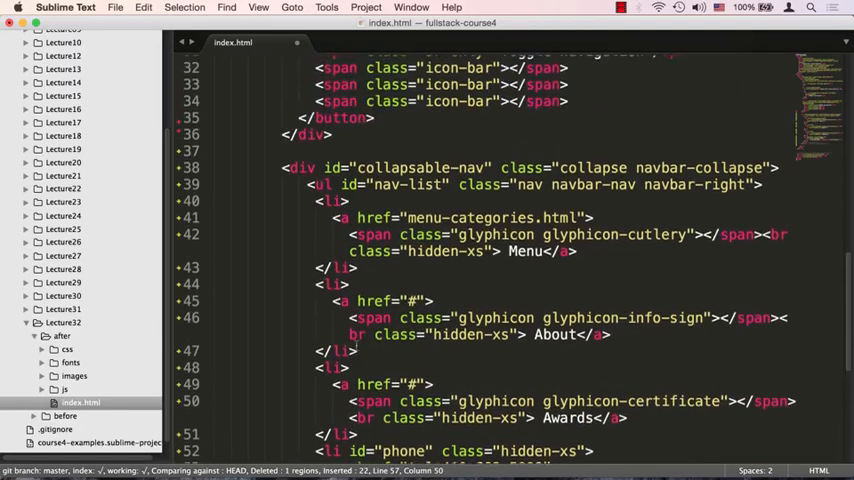
scroll("up", 3)
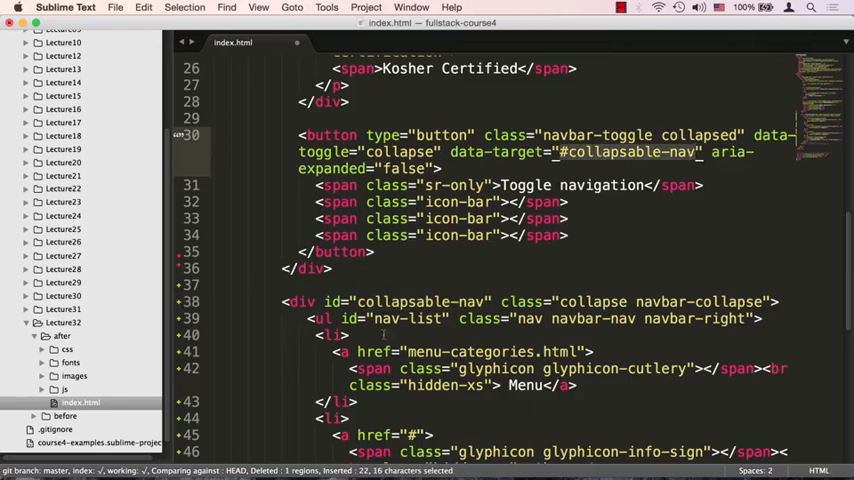
left_click(285, 301)
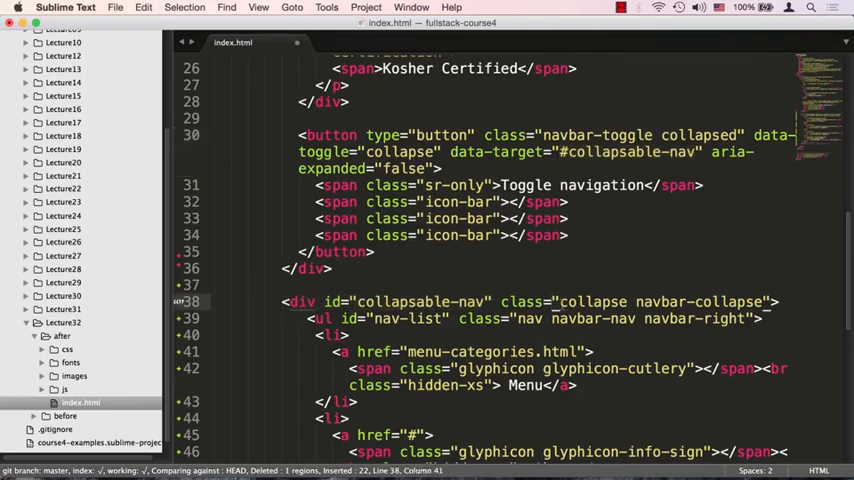
double_click(592, 302)
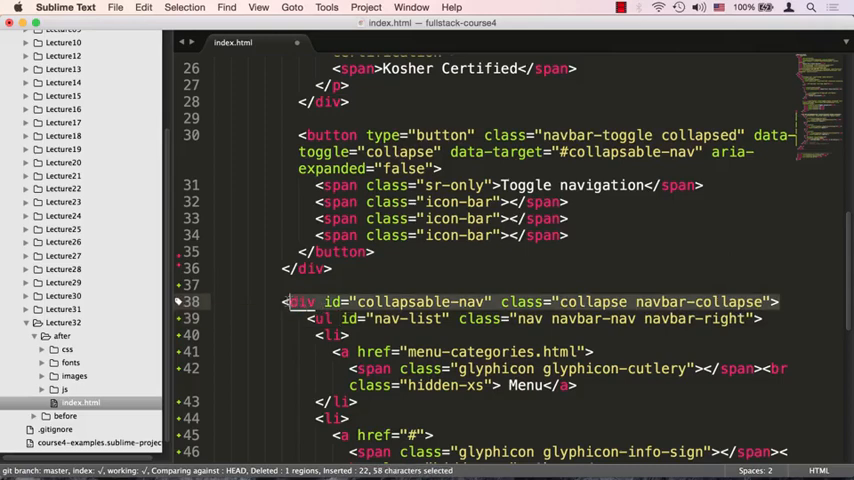
scroll("down", 3)
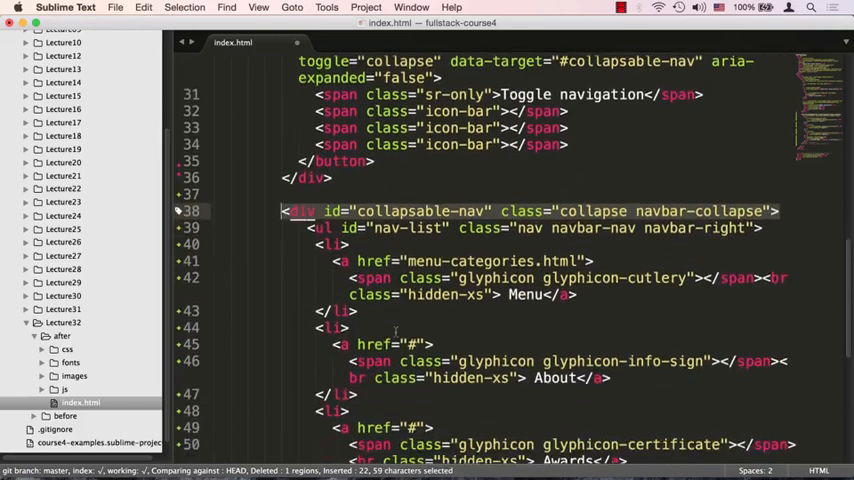
Search index.html for 'nav-list' and review its two matches.
scroll("down", 3)
type("nav-list")
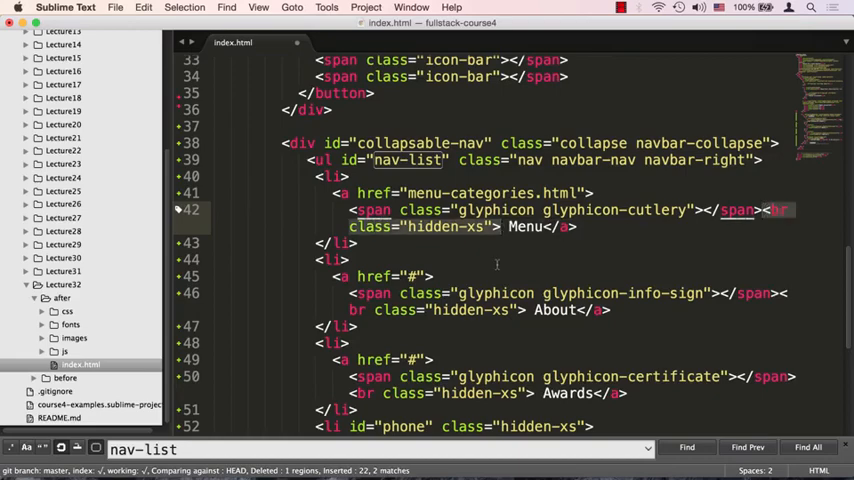
Open the Navbar section of getbootstrap.com's Components page in Chrome.
scroll("down", 3)
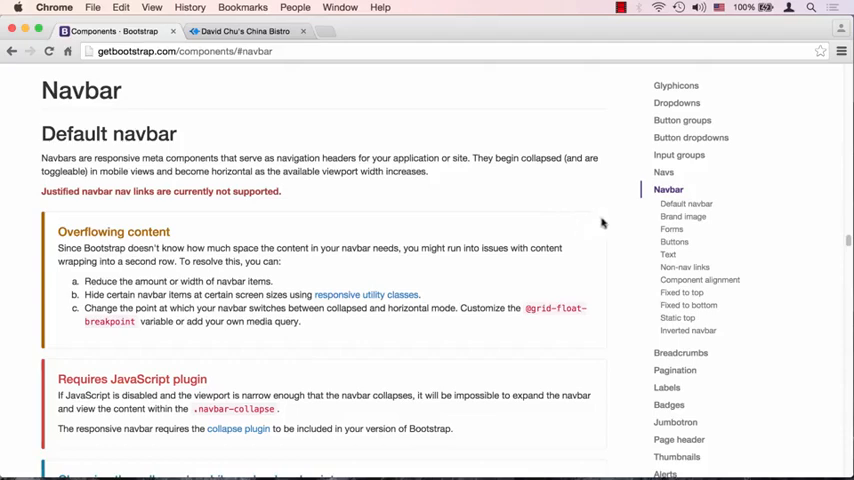
Browse the Glyphicons grid in Bootstrap's Components documentation.
left_click(676, 85)
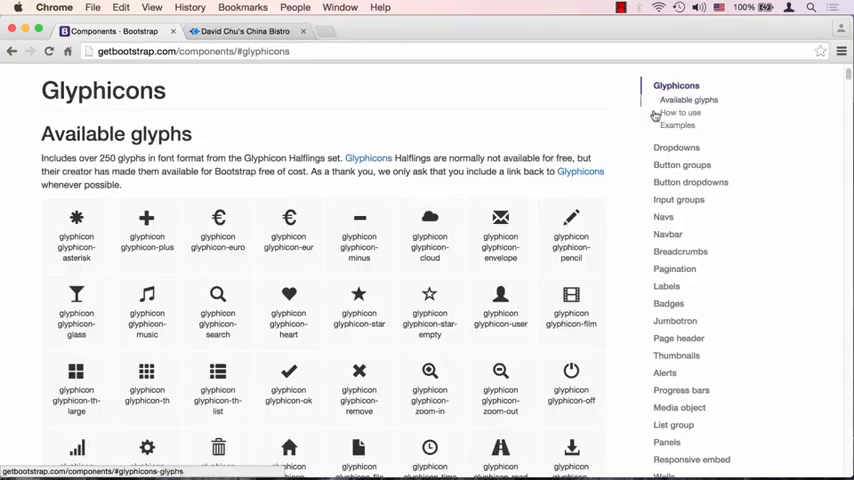
scroll("up", 3)
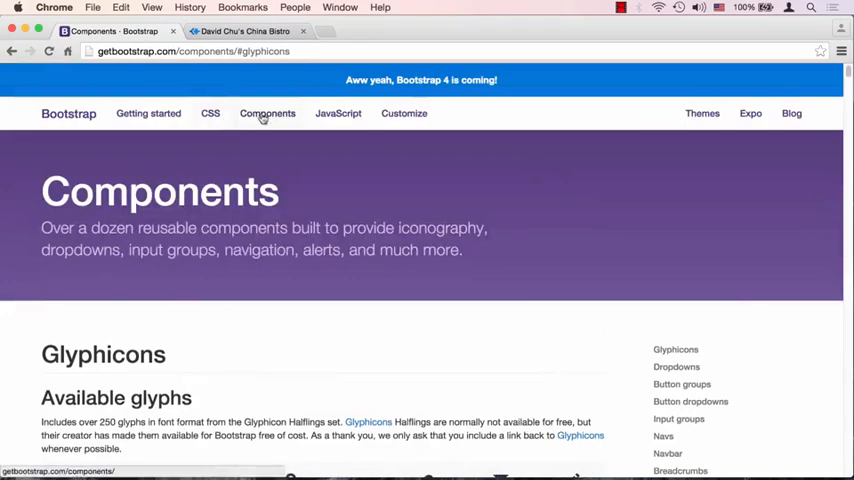
scroll("down", 3)
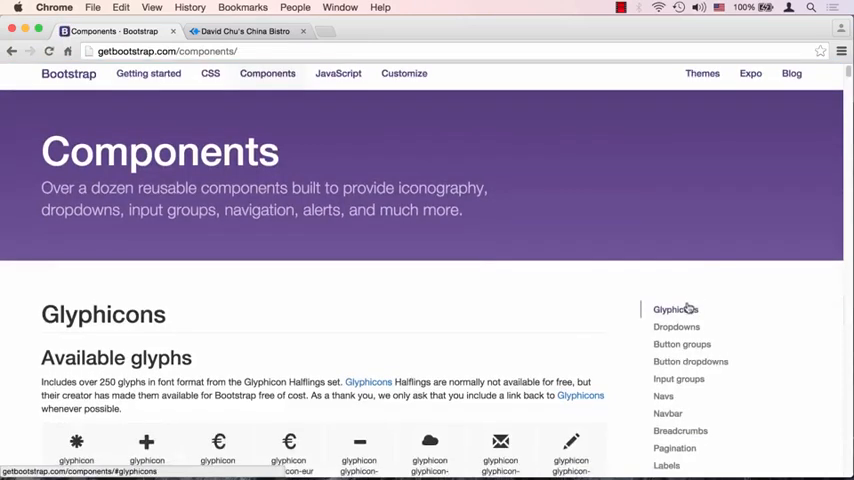
scroll("down", 3)
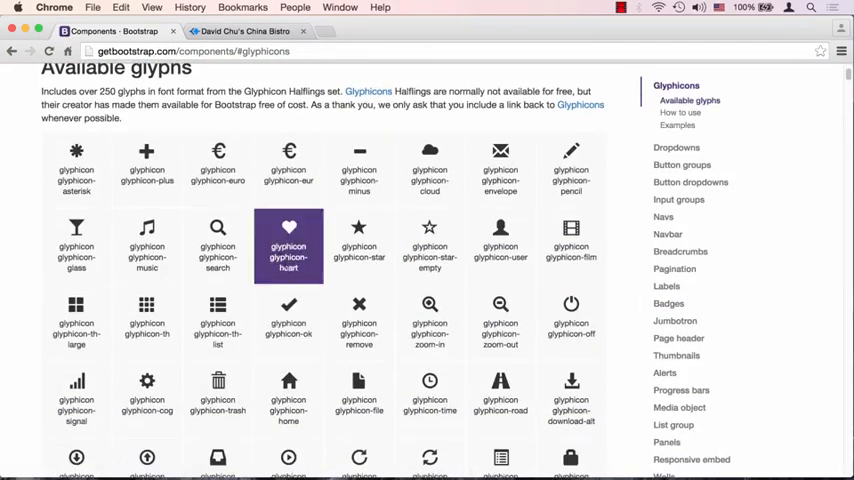
mouse_move(252, 270)
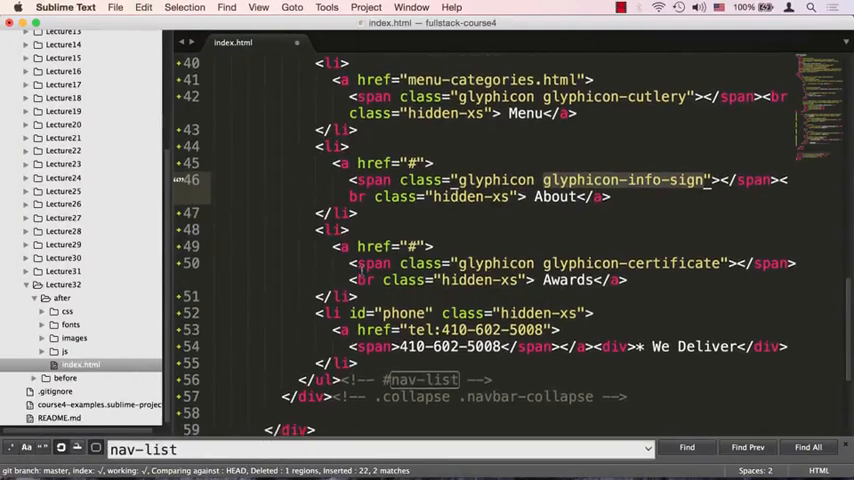
scroll("down", 3)
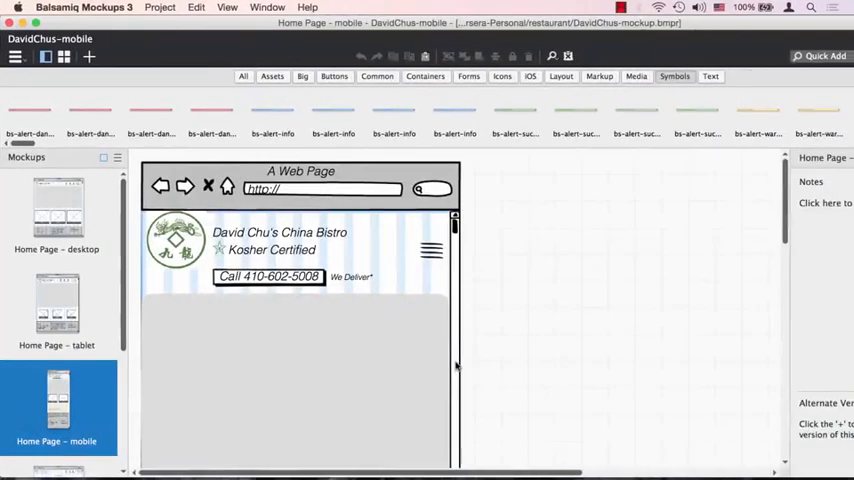
mouse_move(485, 238)
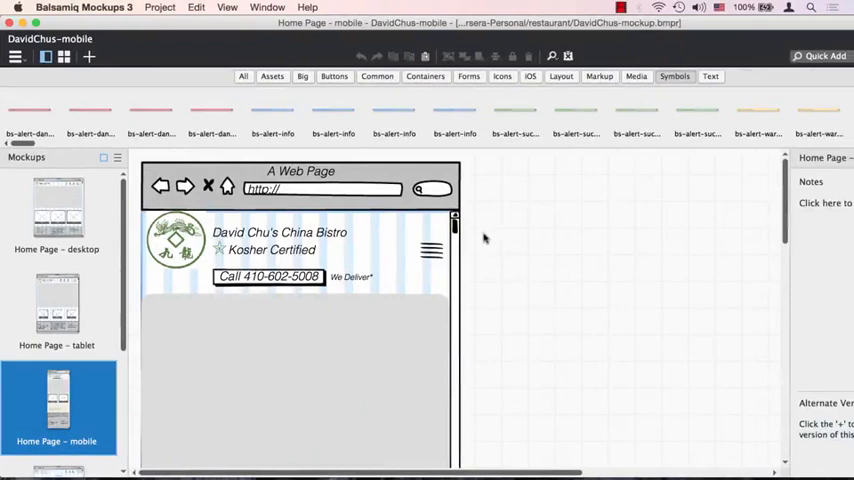
mouse_move(430, 250)
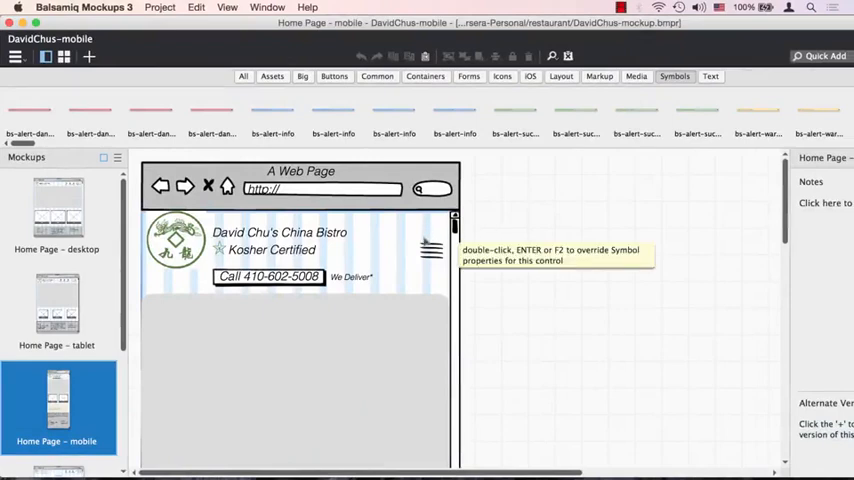
mouse_move(417, 245)
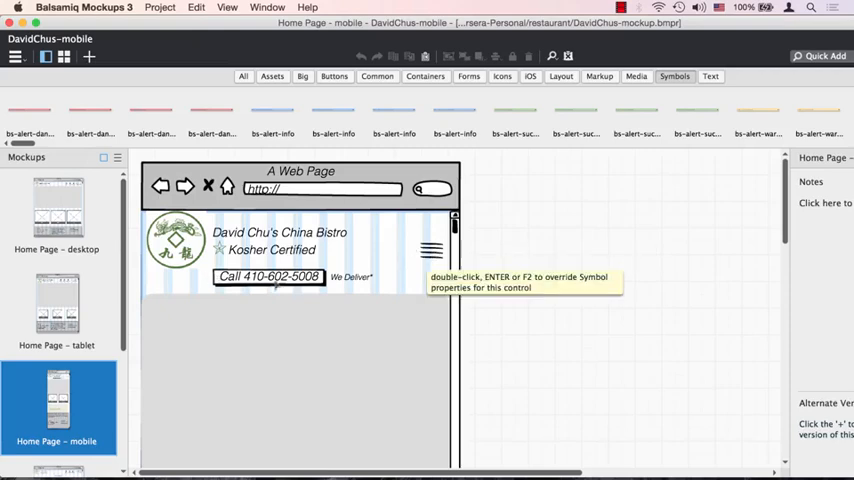
mouse_move(400, 272)
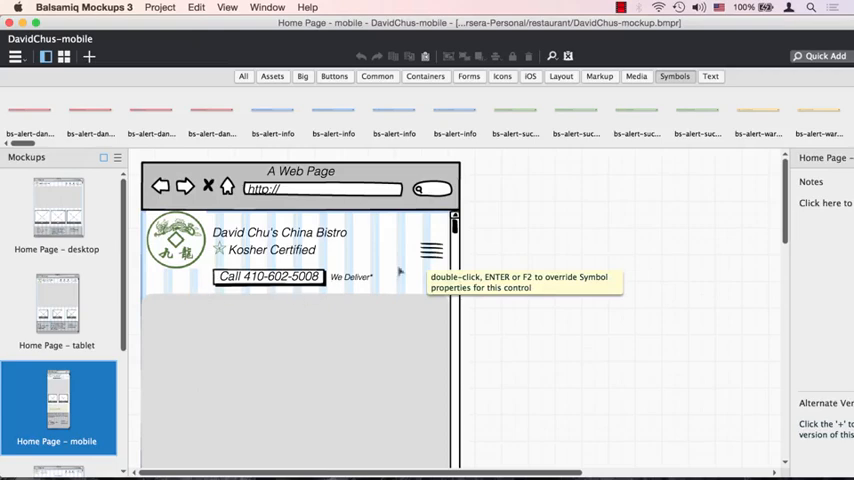
mouse_move(337, 287)
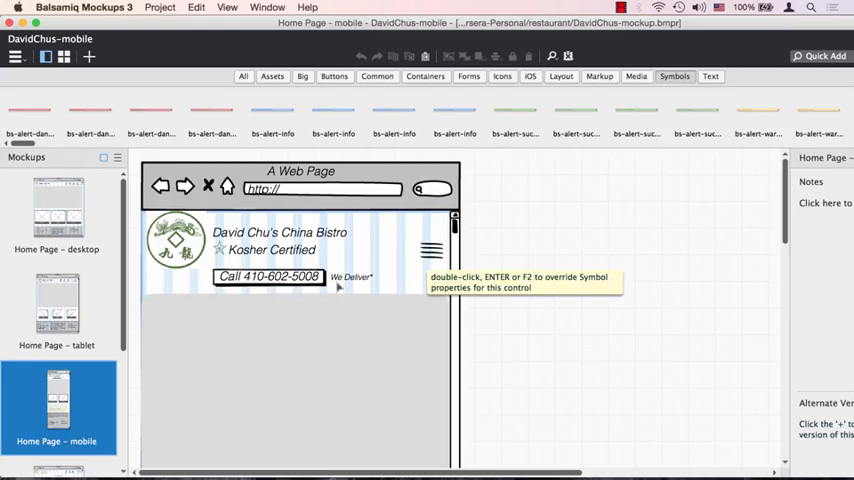
mouse_move(358, 282)
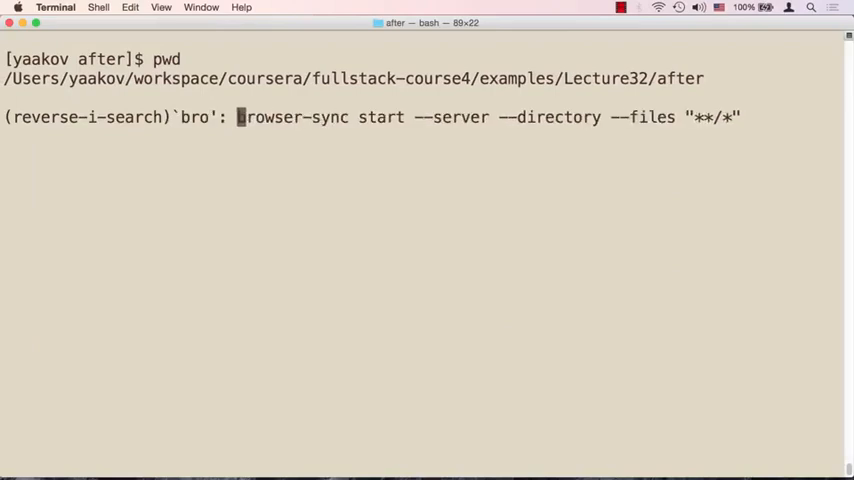
Run the recalled browser-sync start command from the Lecture32 after folder.
key("Return")
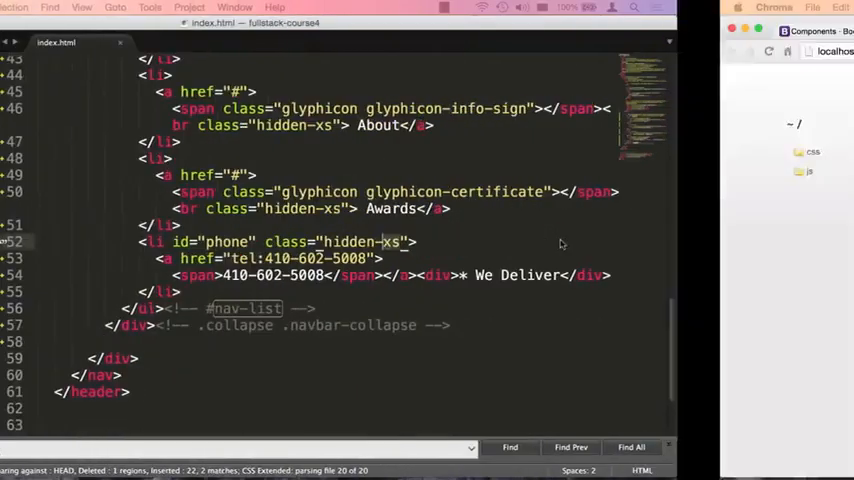
View the live restaurant page at localhost:3000/index.html in Chrome.
left_click(375, 30)
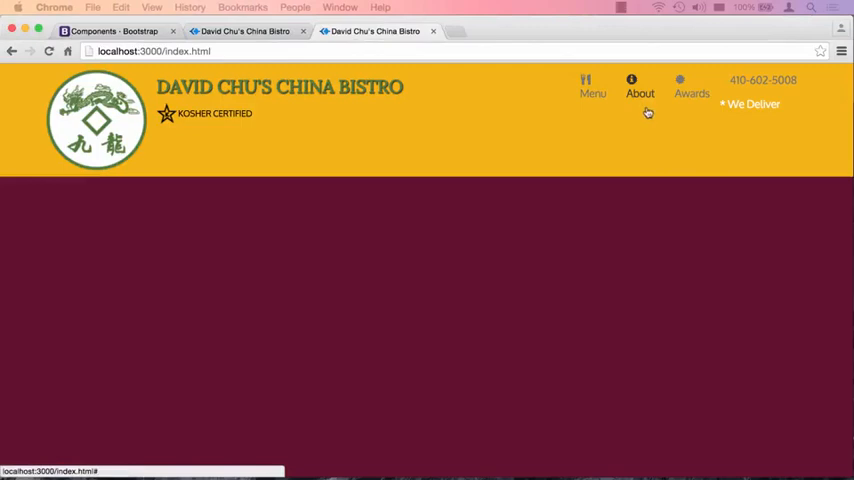
mouse_move(691, 93)
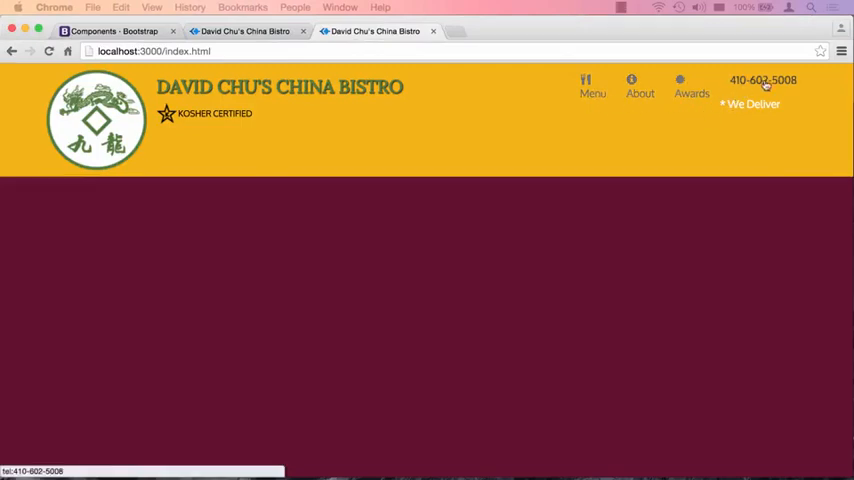
mouse_move(533, 189)
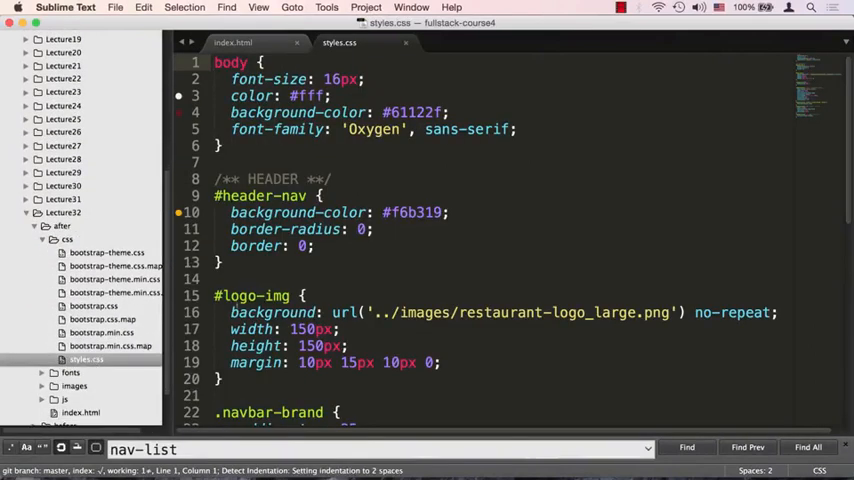
Append #nav-list, #nav-list a, a:hover and a span rules to styles.css.
scroll("down", 3)
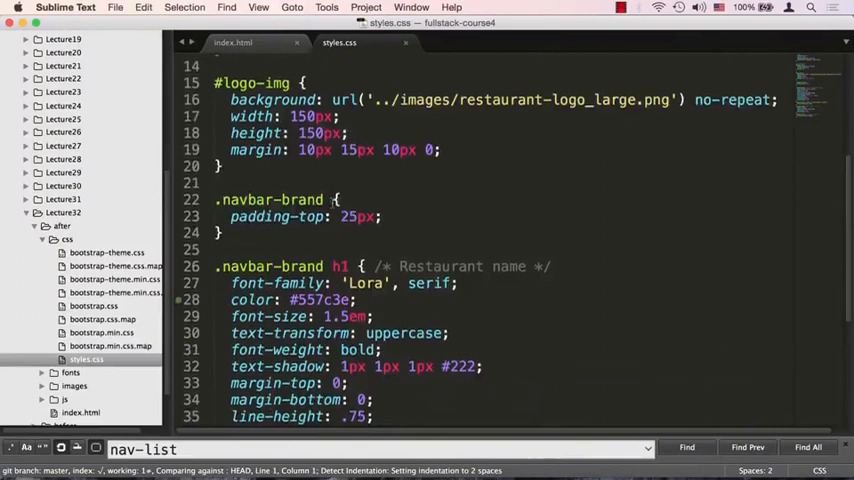
scroll("down", 3)
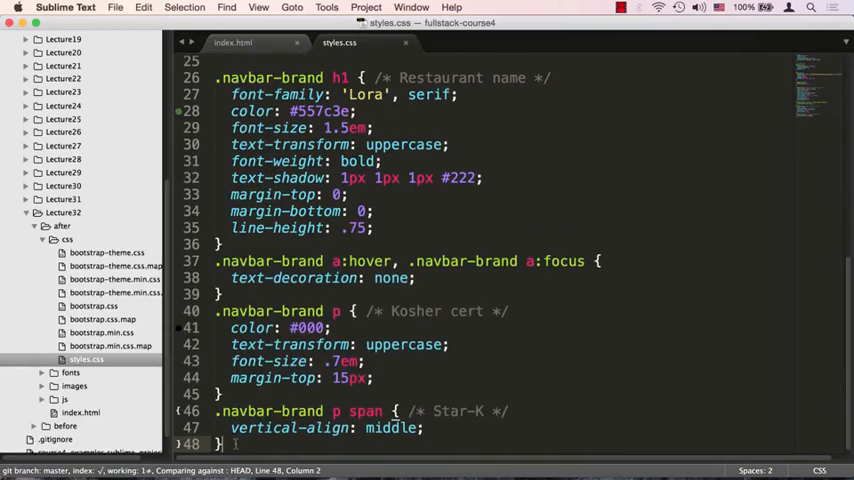
scroll("down", 3)
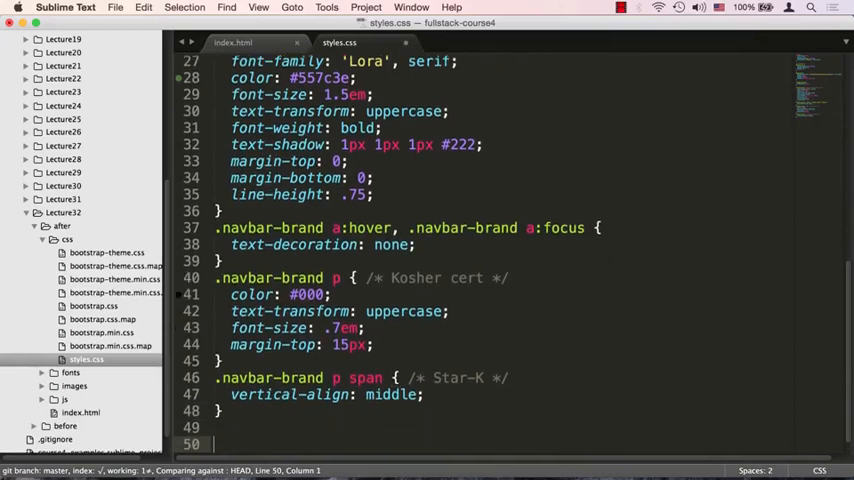
scroll("down", 3)
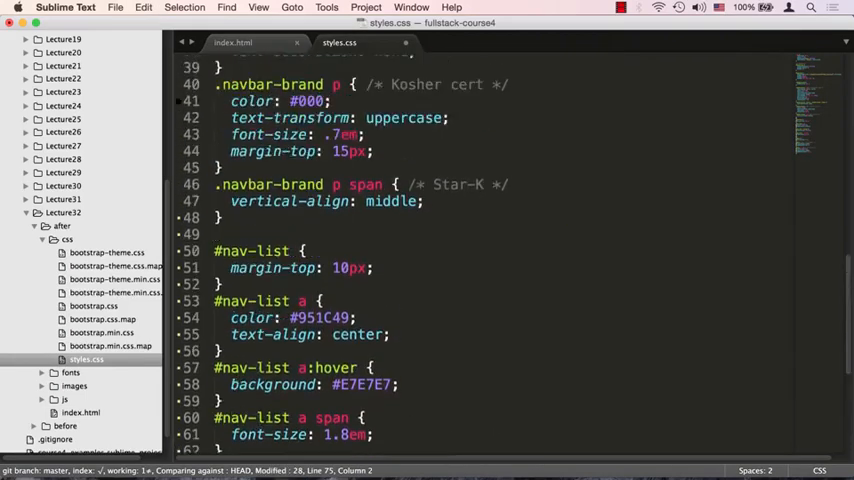
scroll("up", 3)
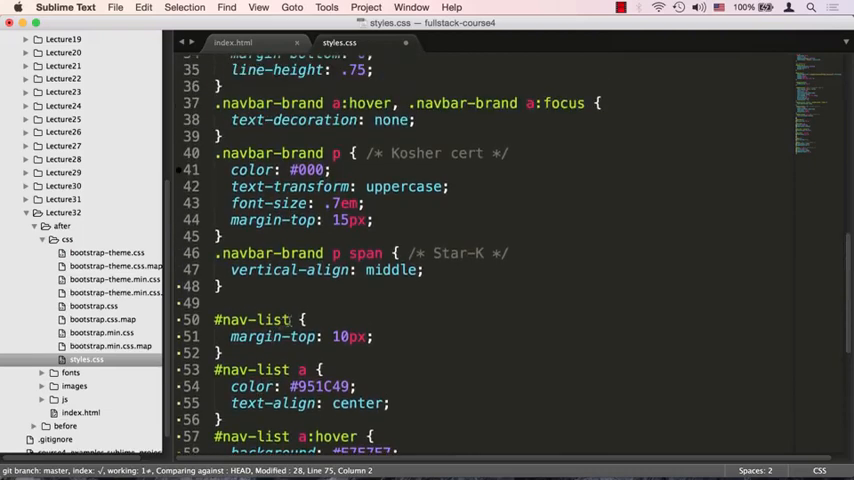
double_click(250, 319)
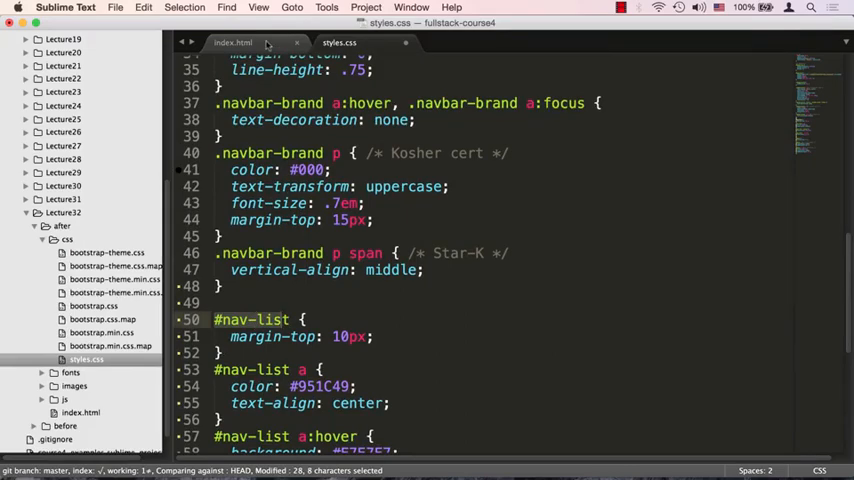
left_click(233, 43)
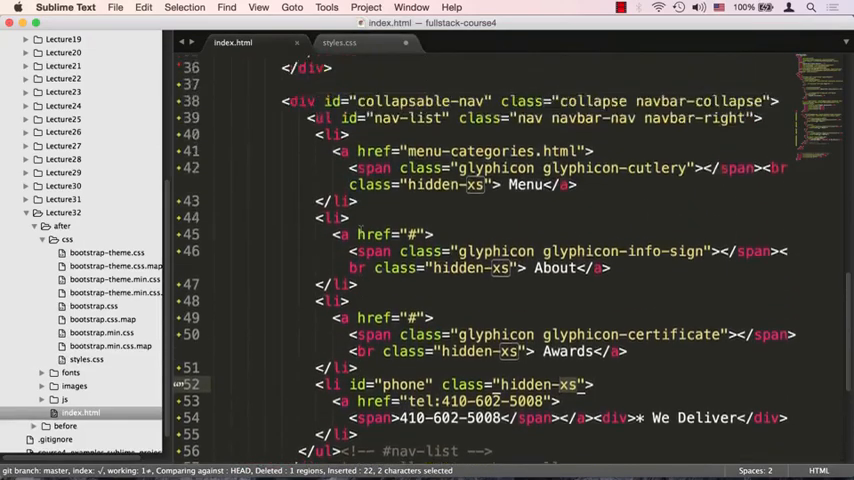
scroll("up", 3)
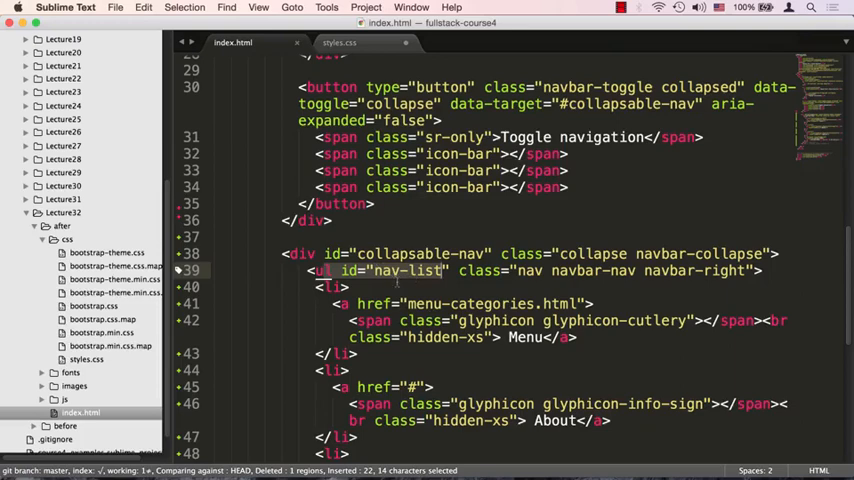
left_click(339, 42)
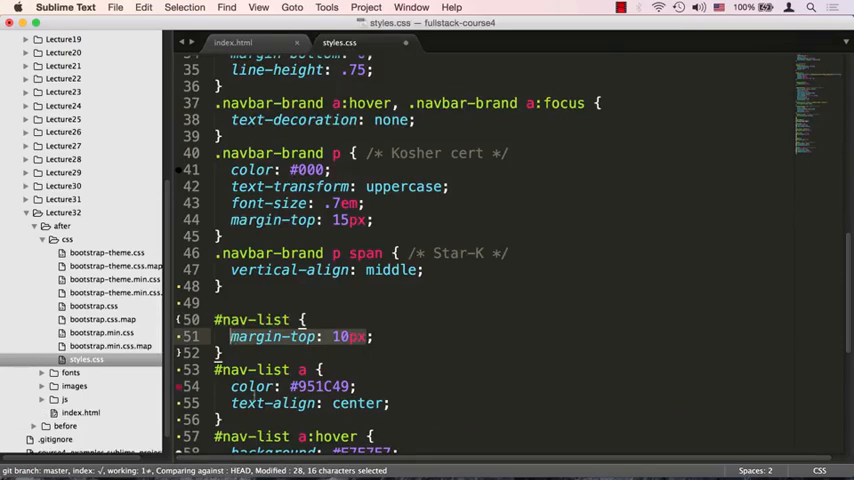
scroll("down", 3)
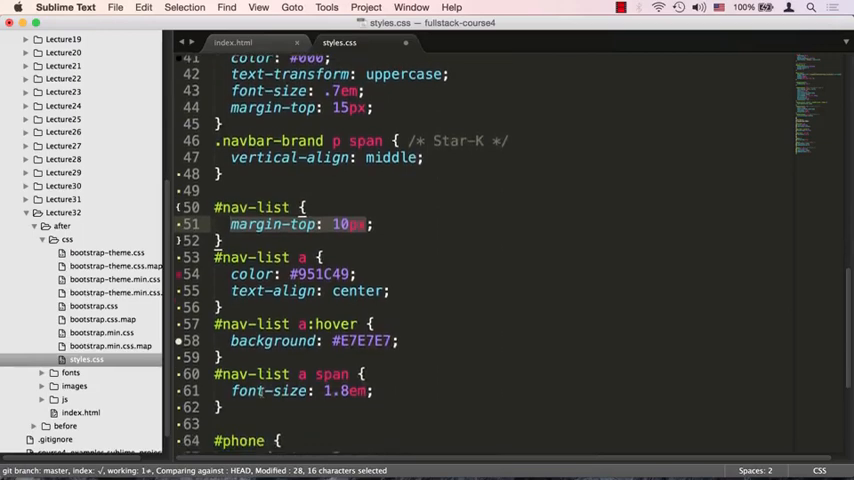
scroll("down", 3)
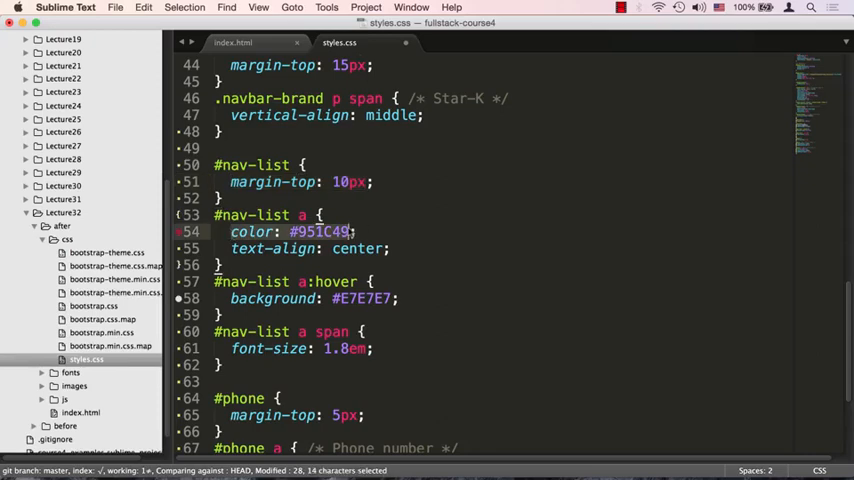
left_click(375, 248)
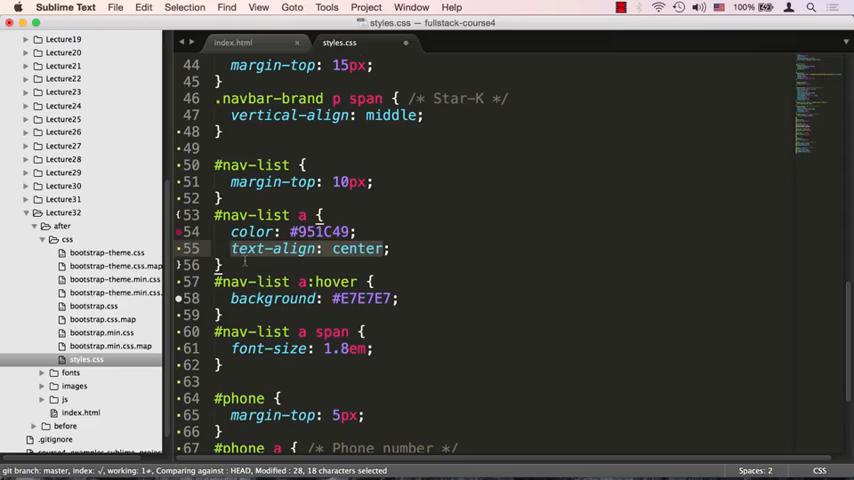
mouse_move(377, 250)
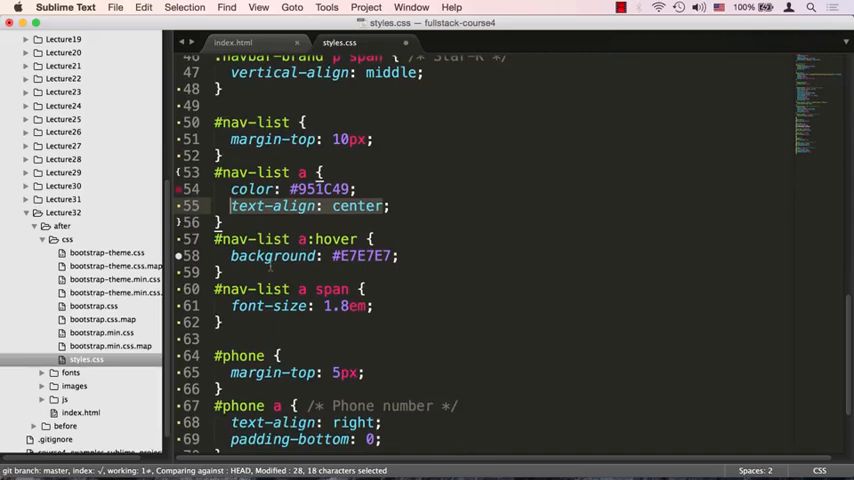
left_click(303, 239)
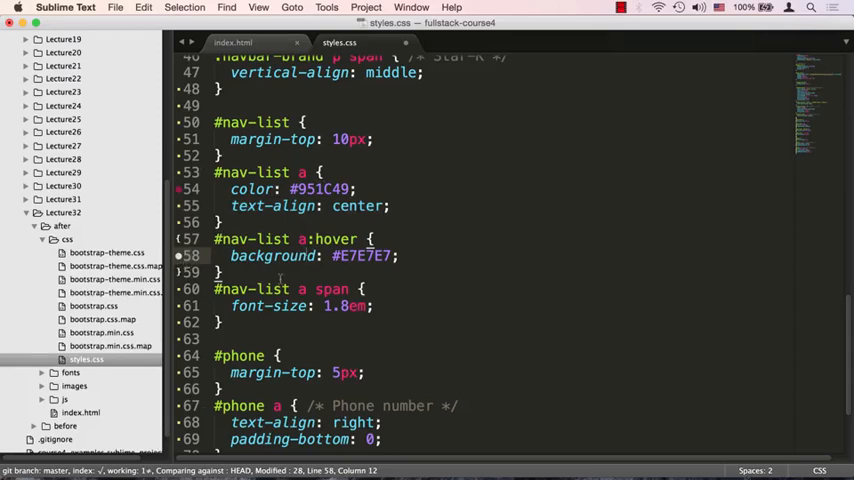
scroll("down", 3)
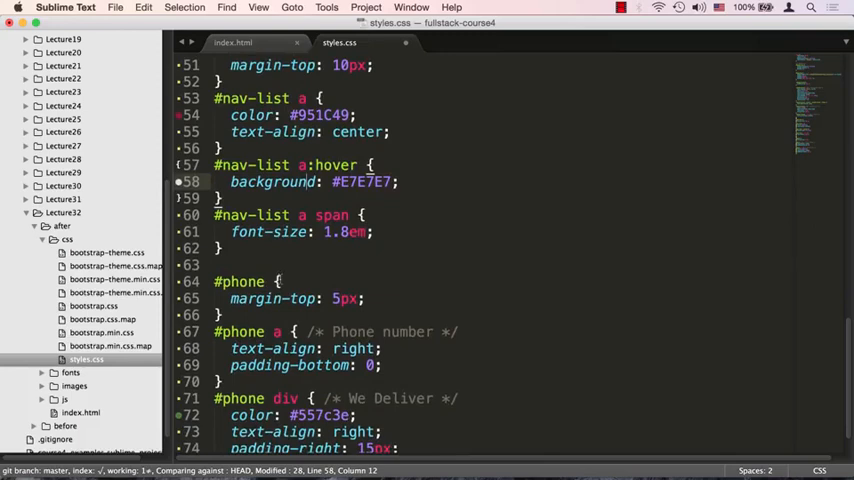
double_click(335, 231)
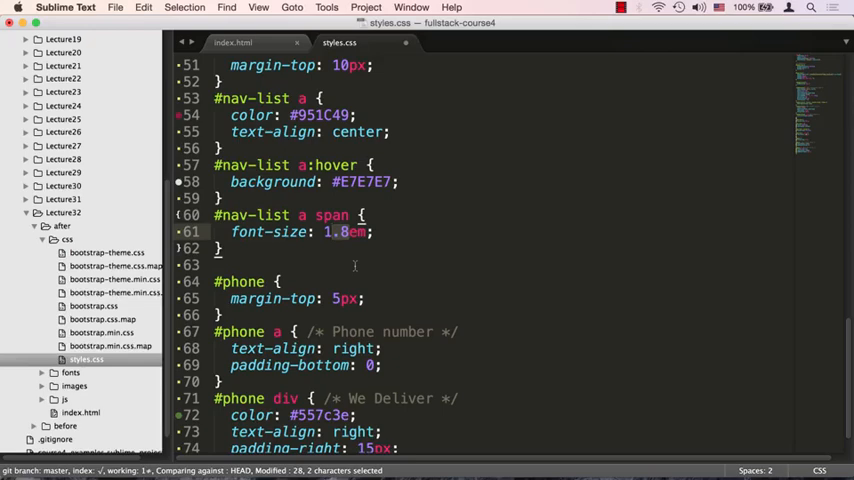
scroll("down", 3)
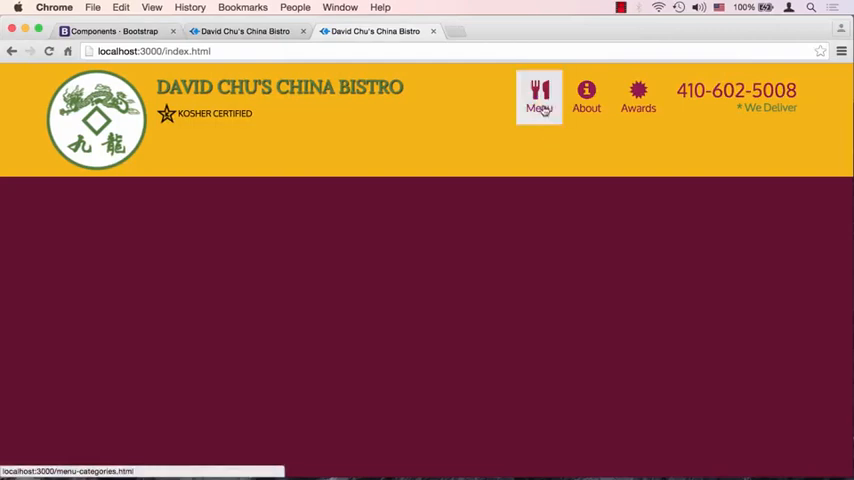
mouse_move(590, 128)
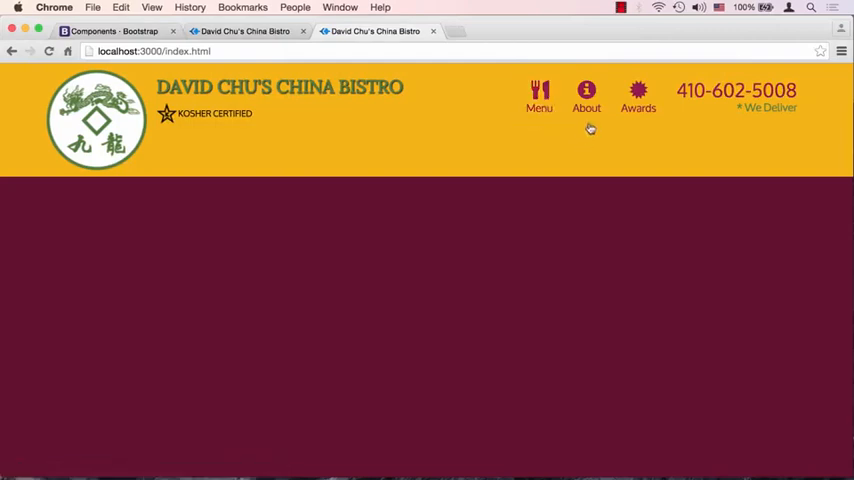
mouse_move(736, 90)
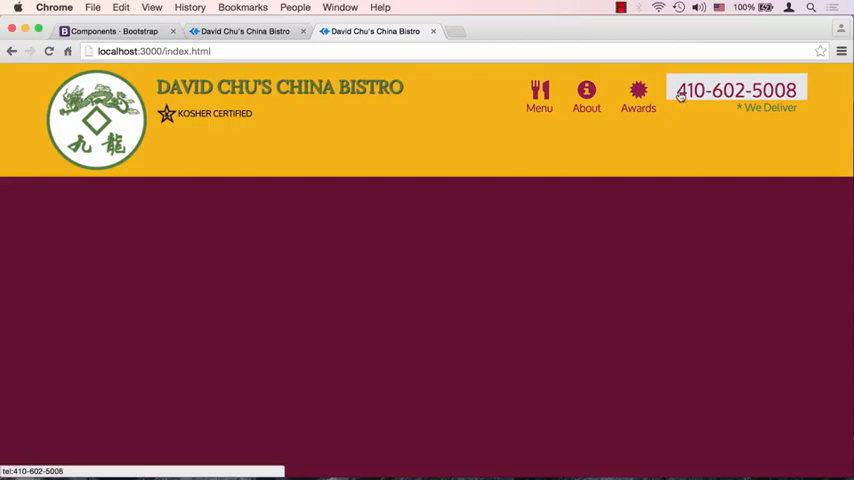
mouse_move(790, 109)
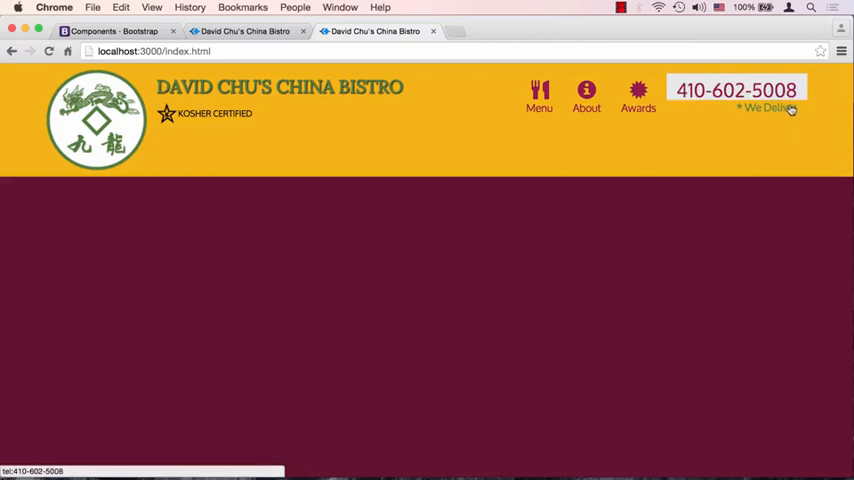
mouse_move(796, 122)
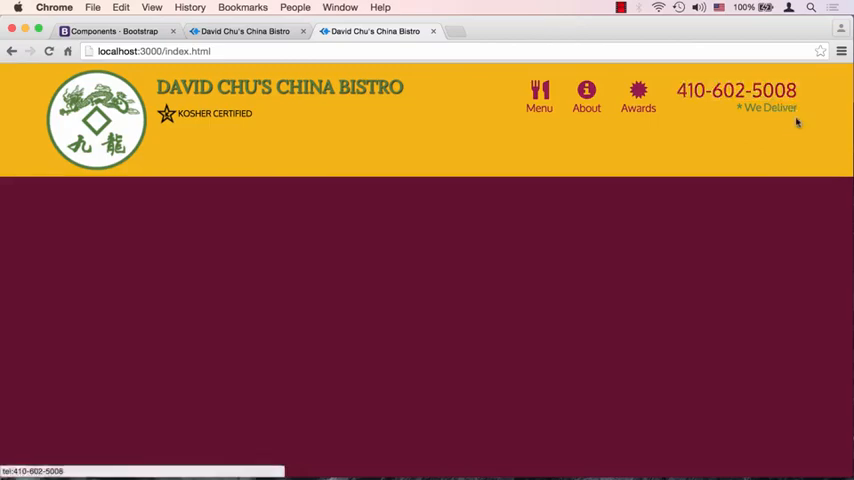
mouse_move(653, 167)
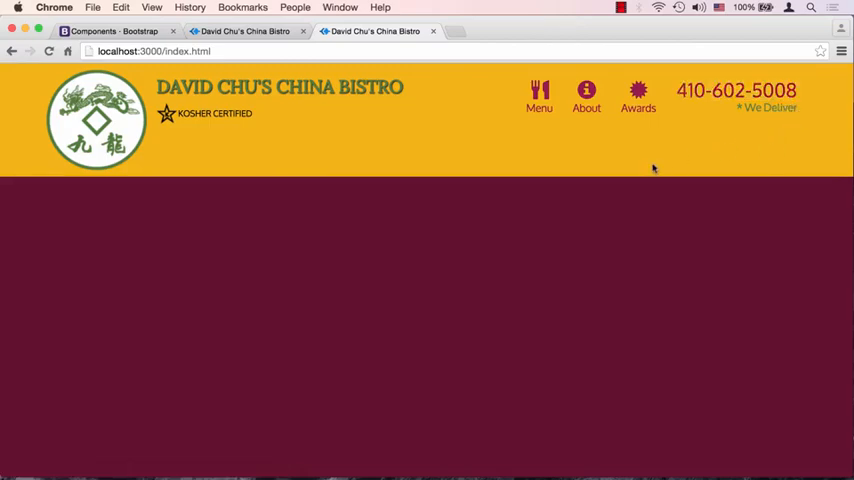
mouse_move(673, 272)
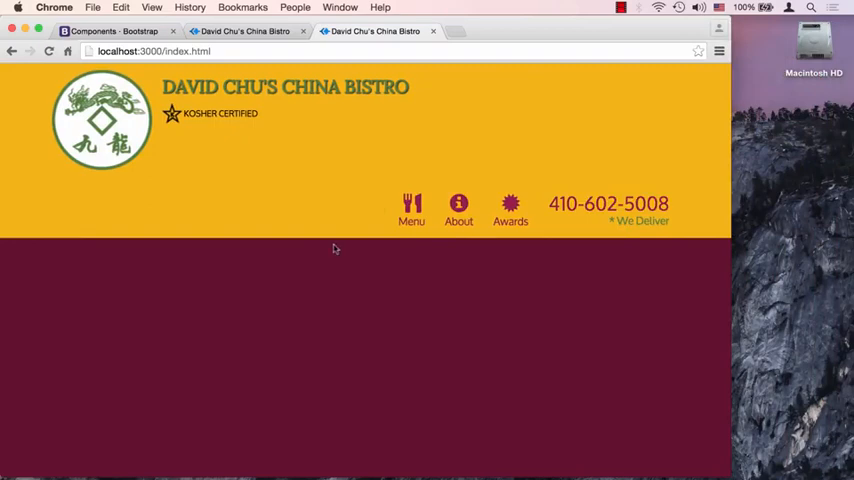
mouse_move(775, 195)
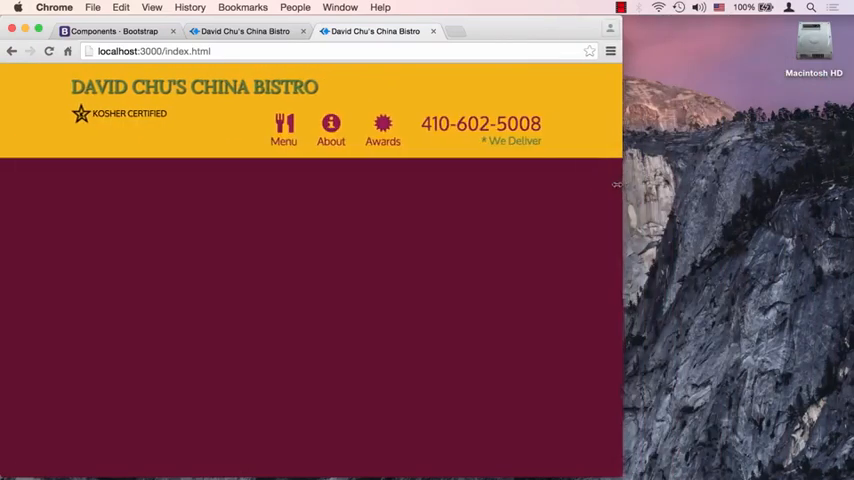
Narrow the Chrome window until the nav links collapse behind the hamburger toggle.
left_click_drag(620, 240, 485, 240)
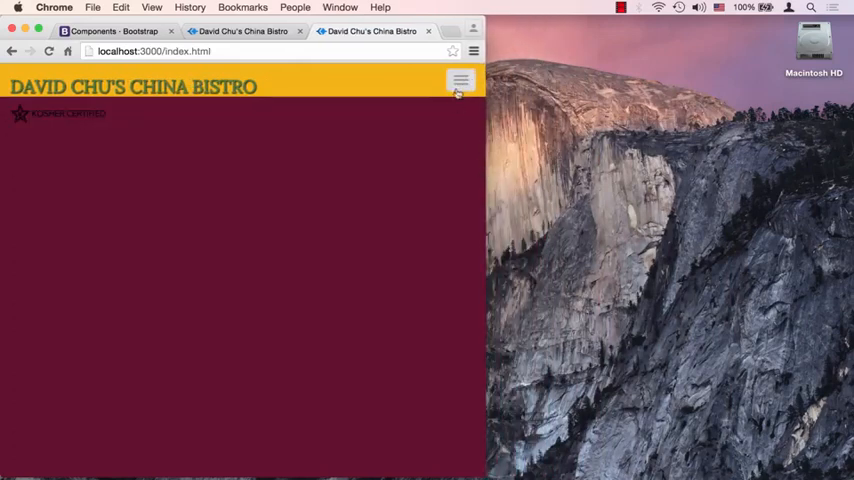
left_click(461, 82)
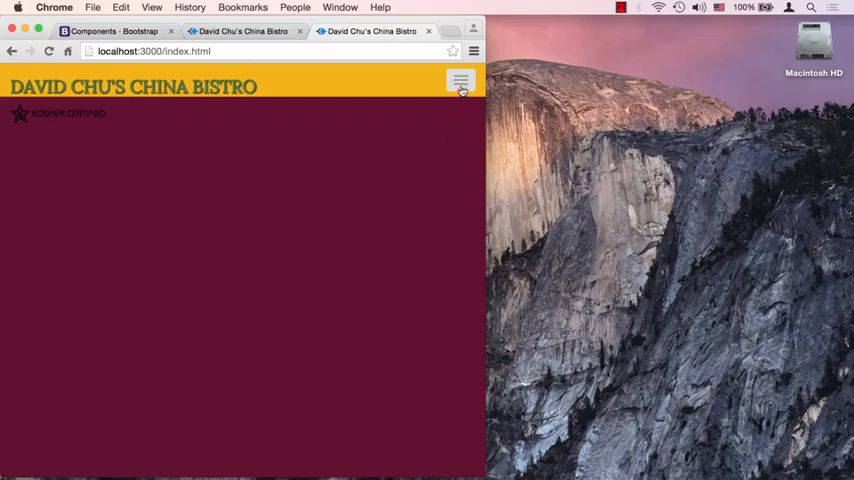
left_click(461, 82)
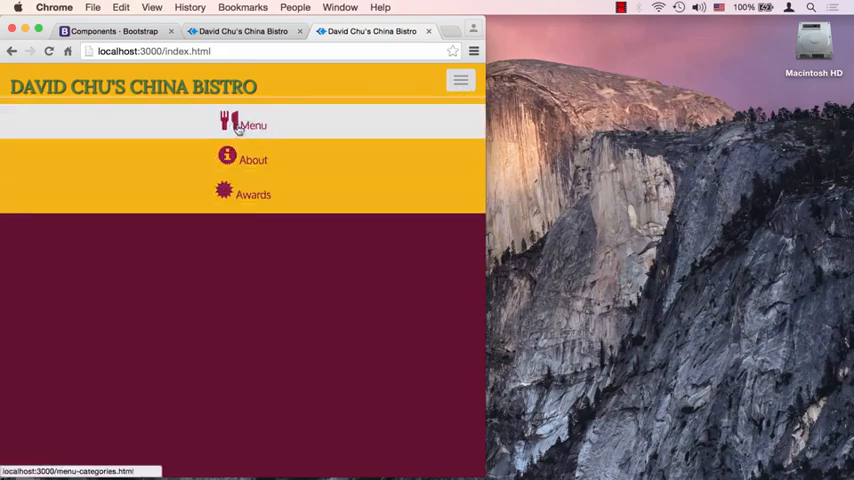
left_click(460, 81)
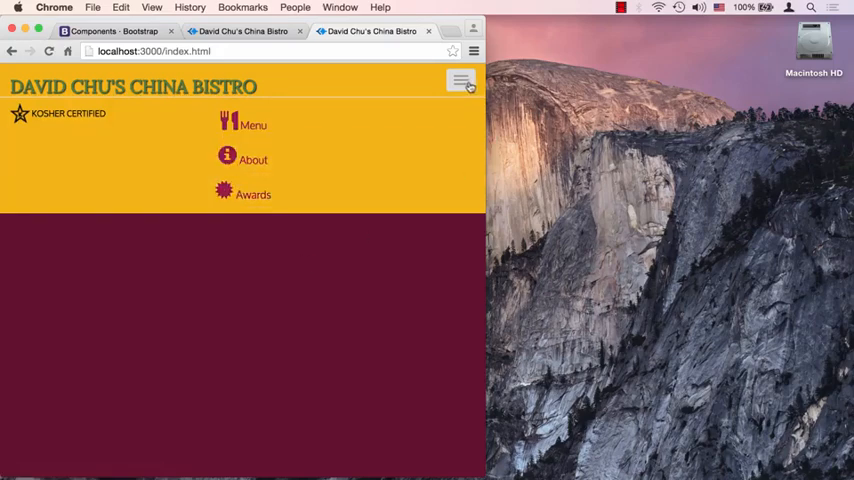
left_click(461, 81)
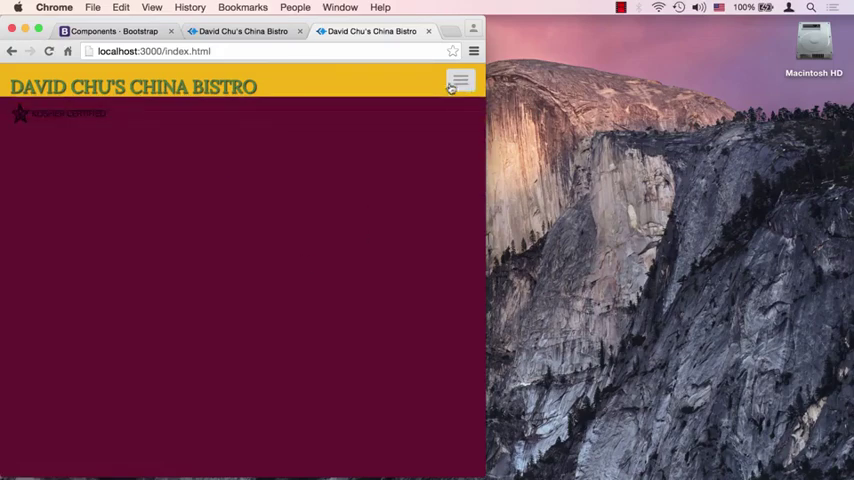
mouse_move(458, 101)
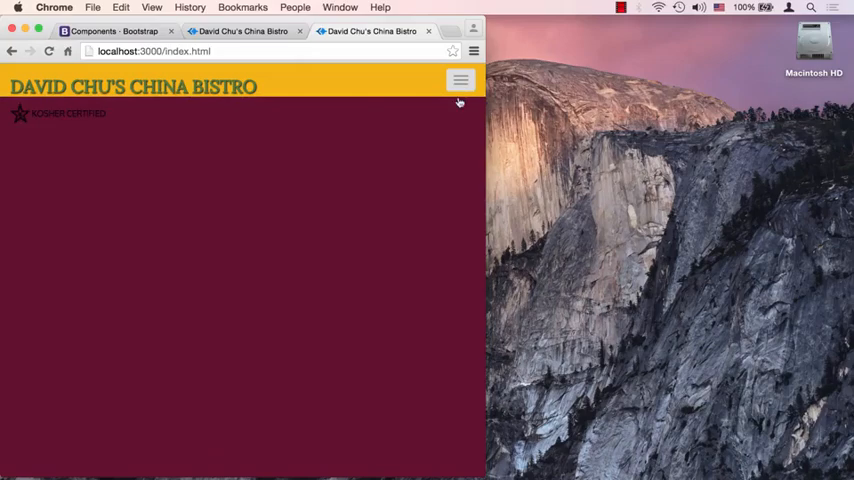